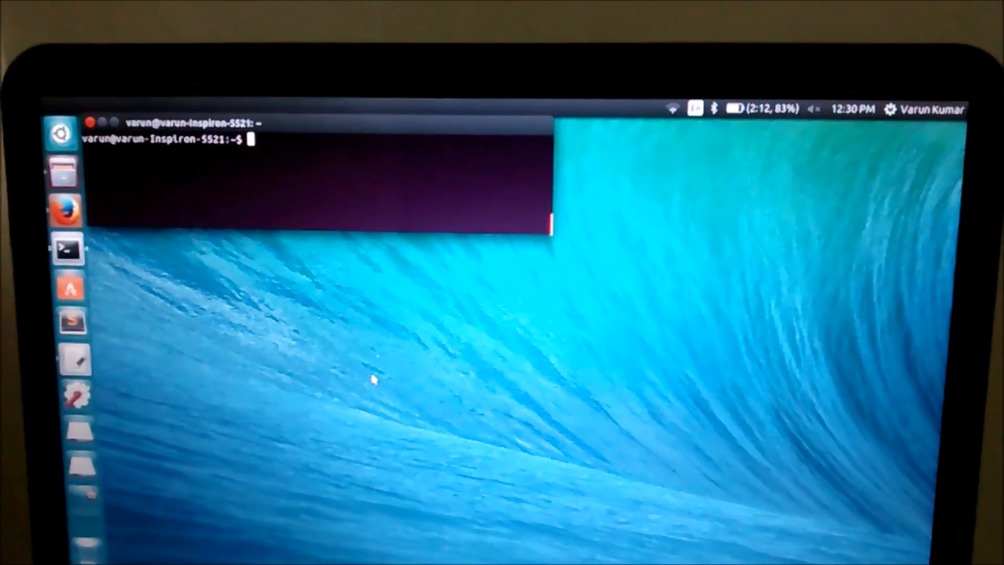
type("sudo python python_serial.py")
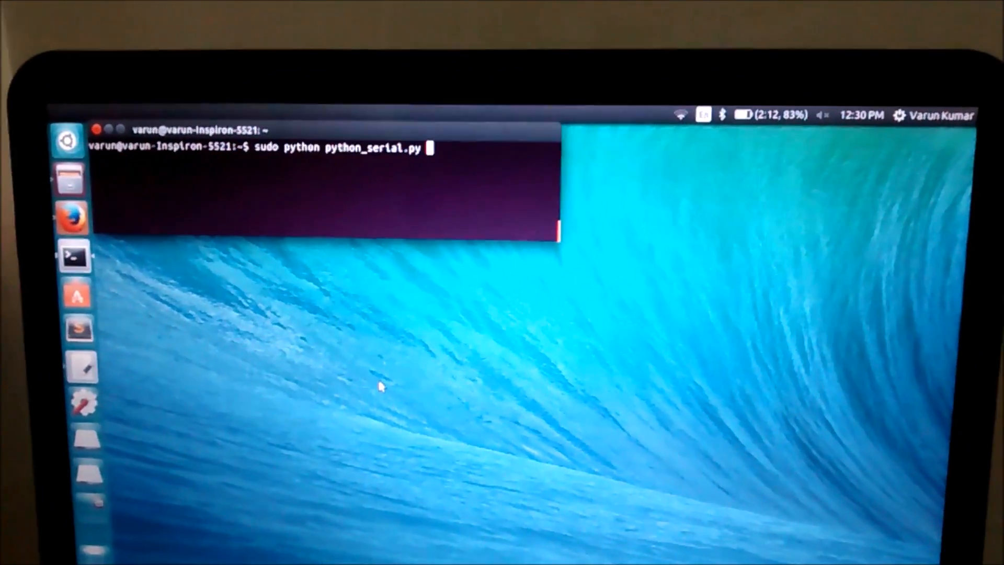